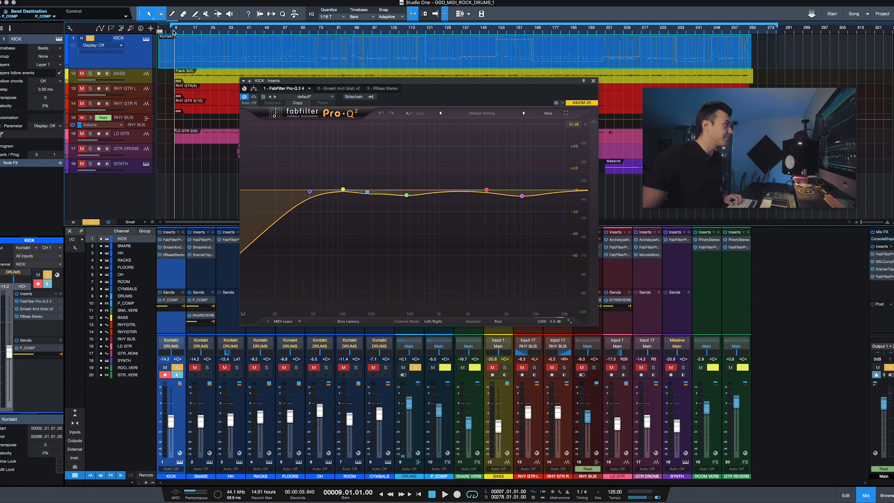
# - Dismiss the kick channel's FabFilter Pro-Q 2 window after reviewing the EQ curve
pyautogui.click(432, 493)
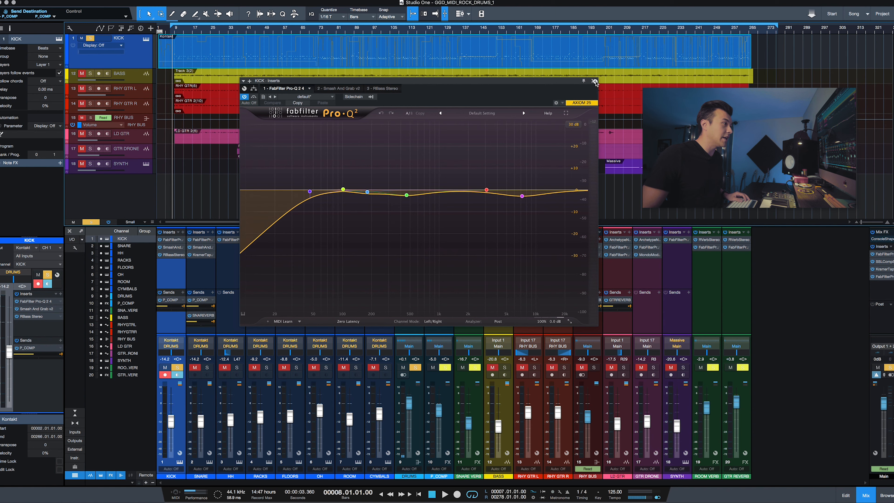
pyautogui.click(594, 81)
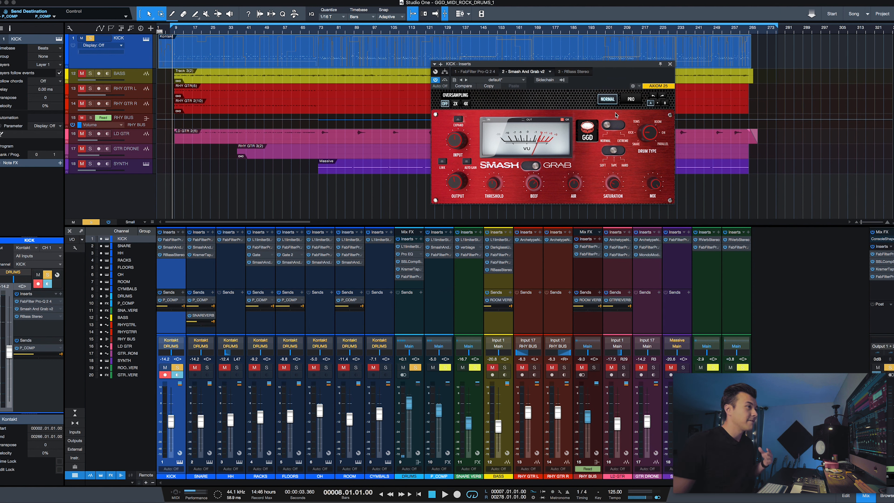
pyautogui.moveTo(629, 133)
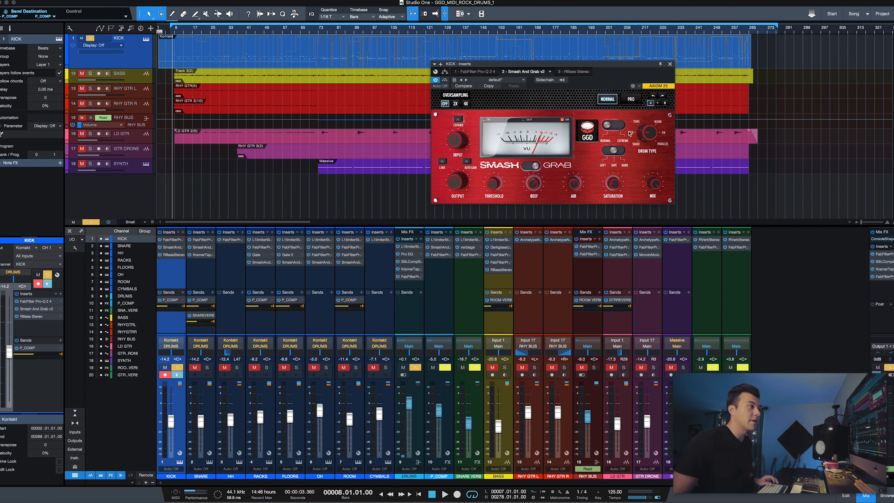
pyautogui.moveTo(626, 186)
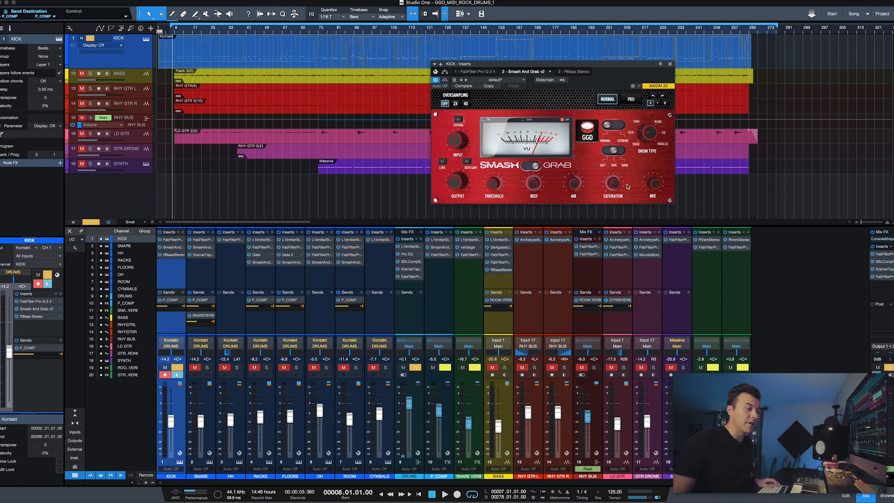
pyautogui.moveTo(535, 186)
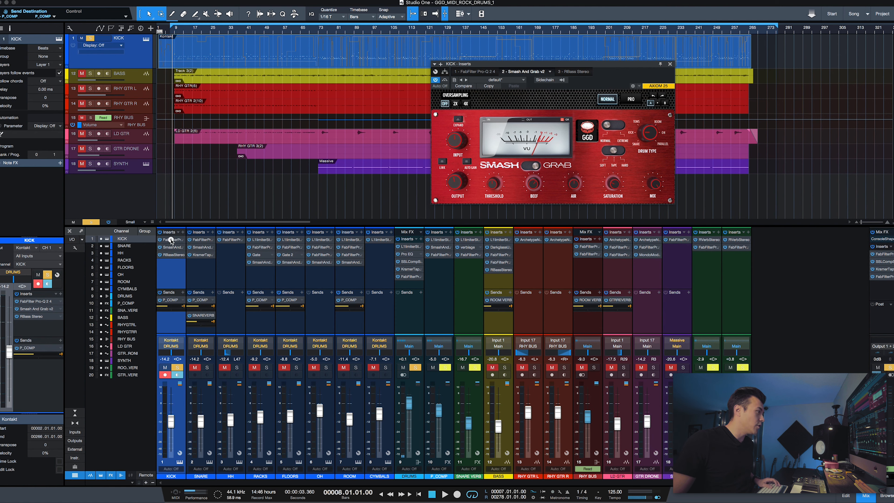
pyautogui.click(472, 72)
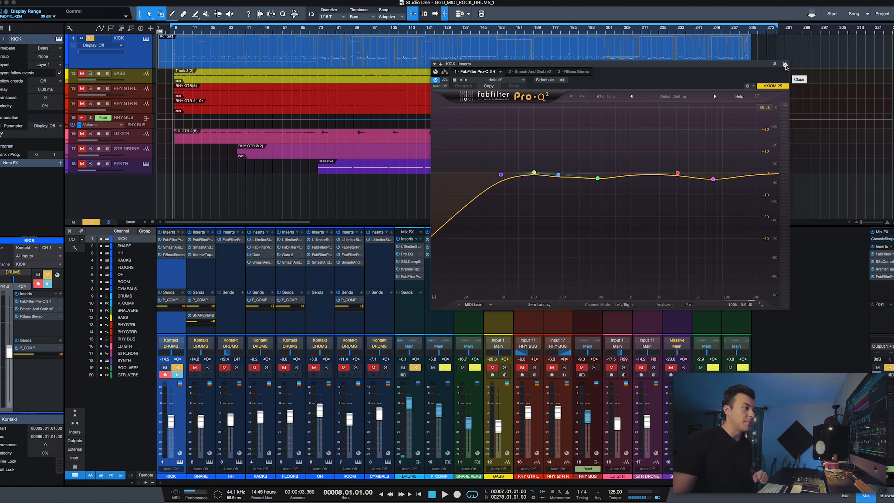
pyautogui.click(785, 65)
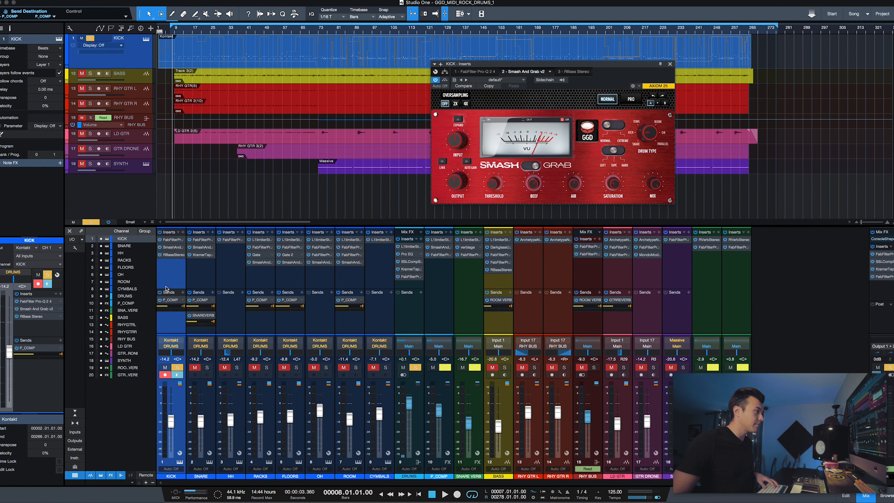
# - Switch the KICK Inserts window to the third slot, RBass Stereo
pyautogui.click(572, 71)
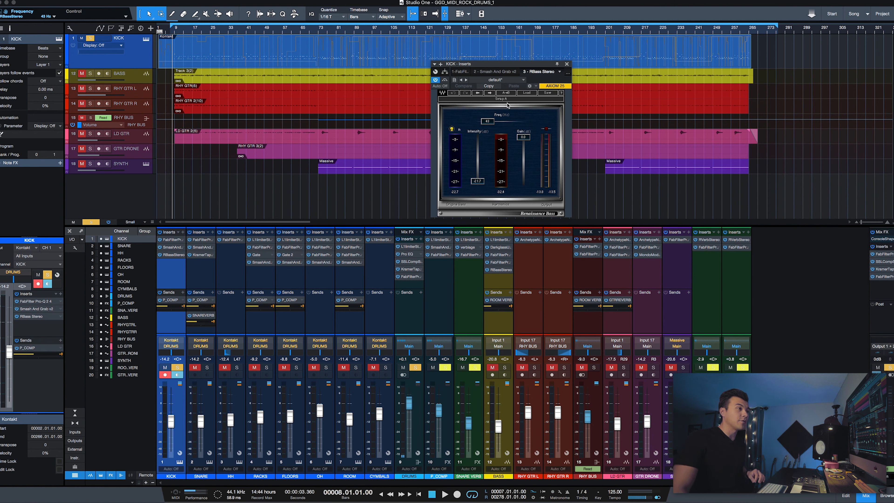
pyautogui.moveTo(480, 186)
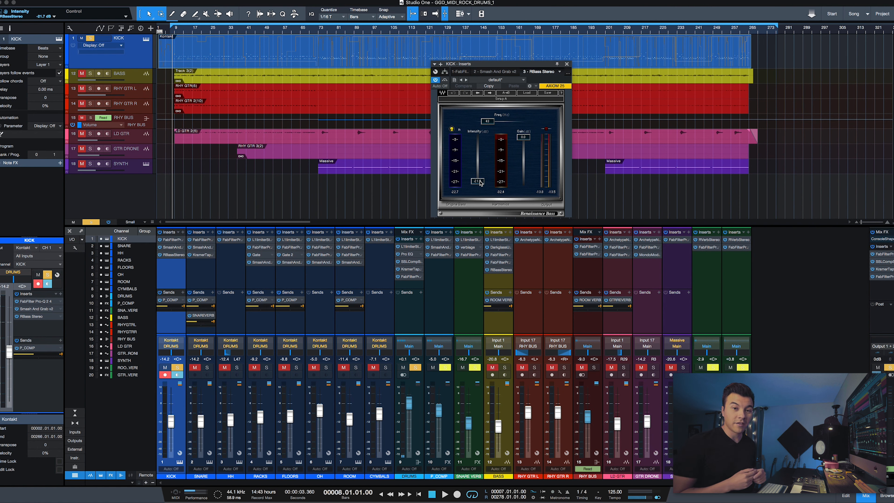
pyautogui.moveTo(546, 128)
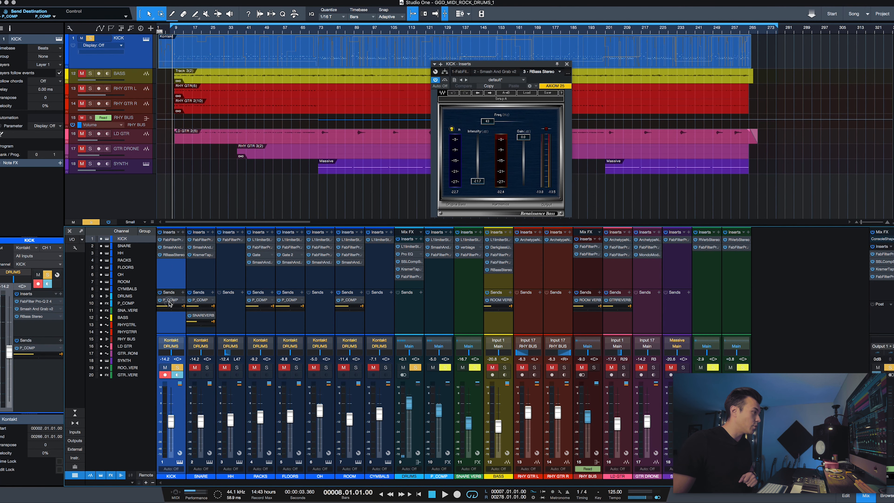
pyautogui.moveTo(175, 301)
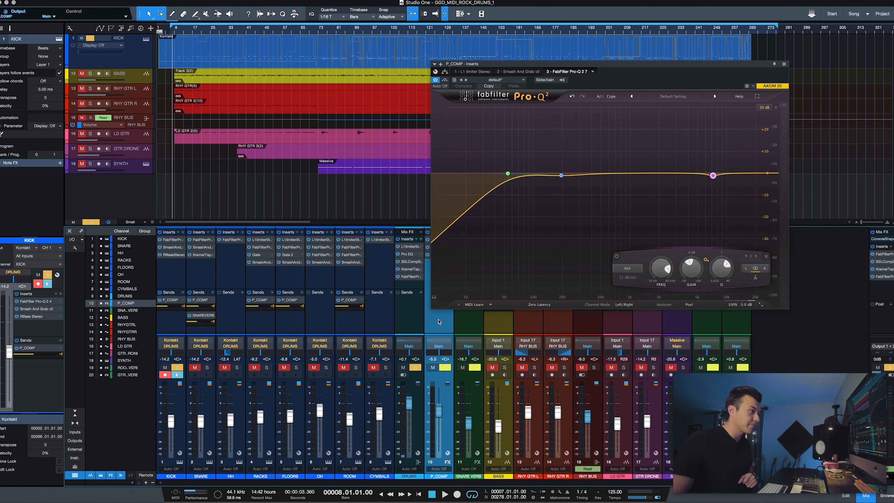
# - Move the P_COMP Inserts window aside, view its L1 Limiter, then dismiss the window
pyautogui.moveTo(570, 63); pyautogui.dragTo(661, 50)
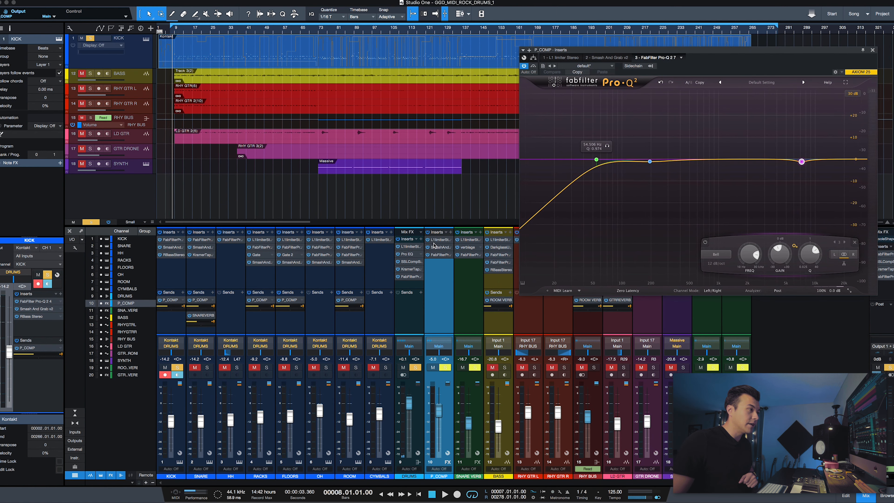
pyautogui.click(561, 57)
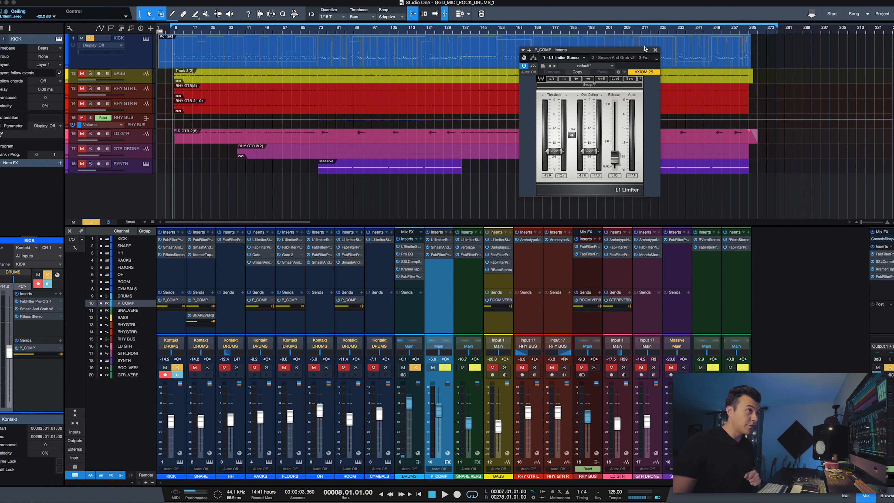
pyautogui.click(654, 49)
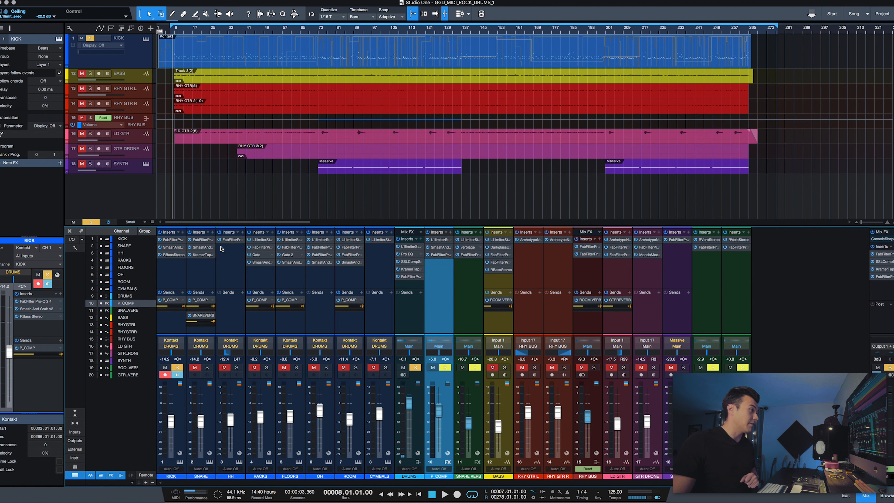
pyautogui.moveTo(260, 239)
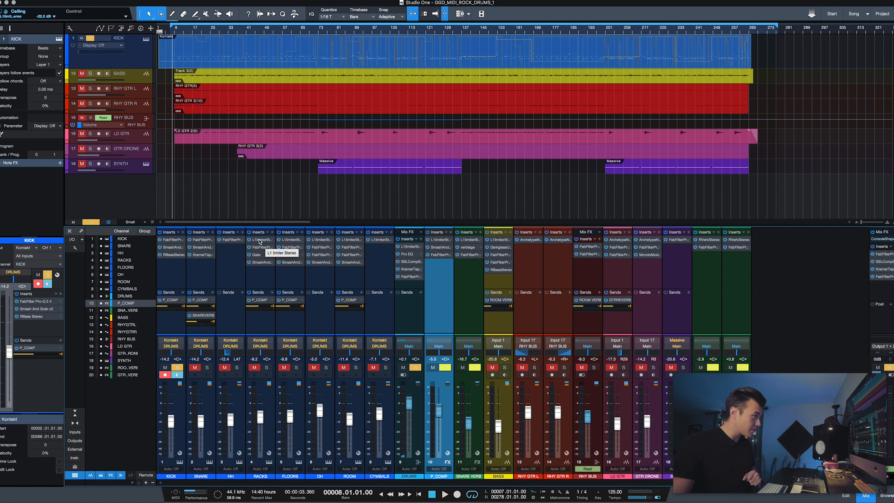
pyautogui.moveTo(203, 283)
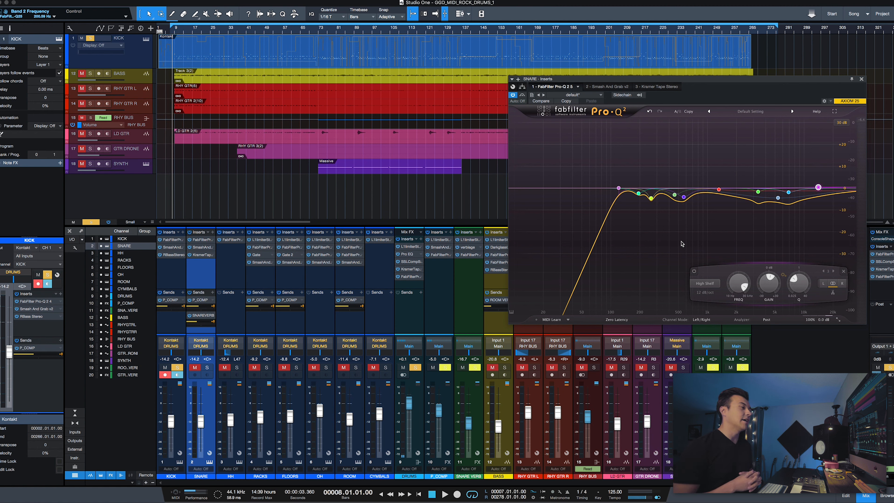
pyautogui.moveTo(747, 236)
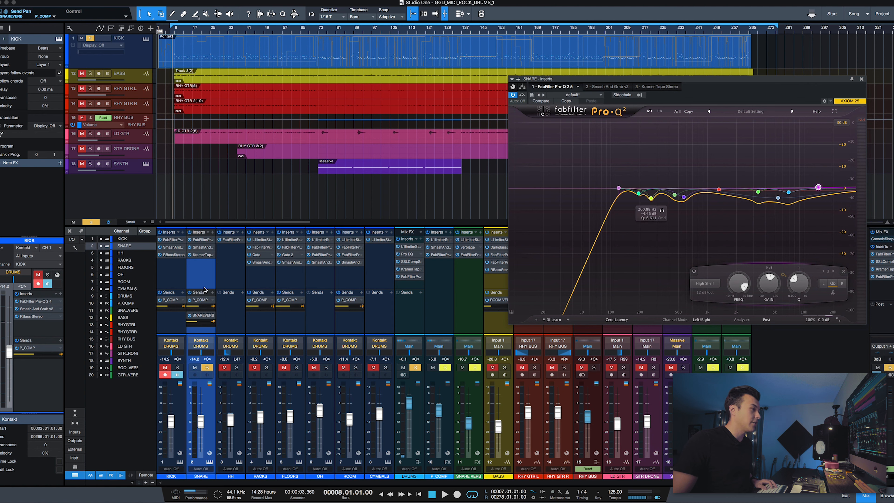
# - Show the SNARE channel's FabFilter Pro-Q 2 with its high-pass curve
pyautogui.click(432, 493)
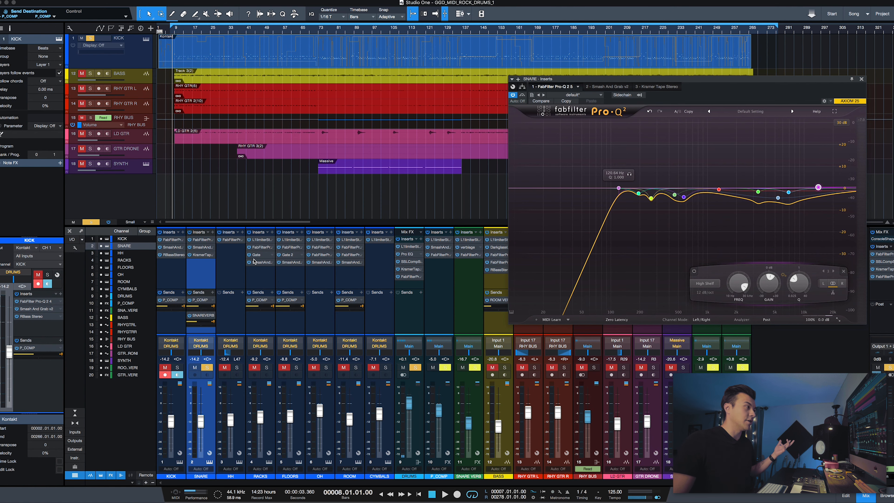
# - View the snare's Smash And Grab compressor, then its Kramer Master Tape insert
pyautogui.click(606, 86)
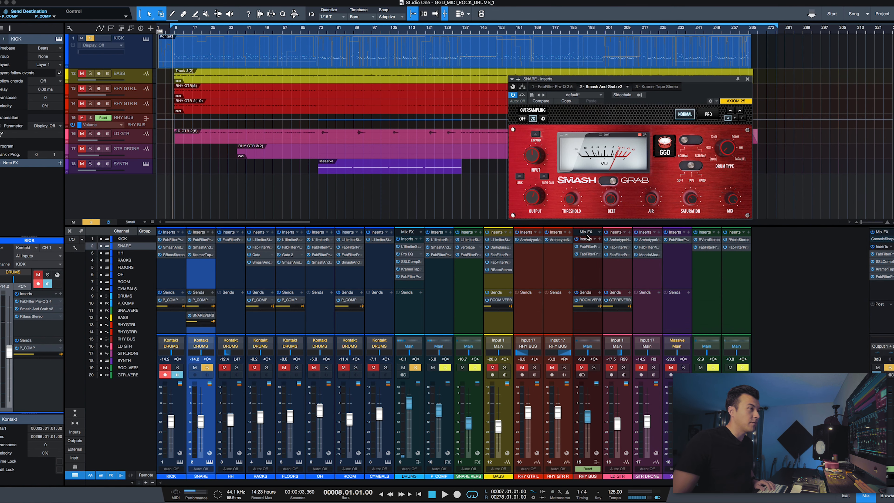
pyautogui.moveTo(715, 163)
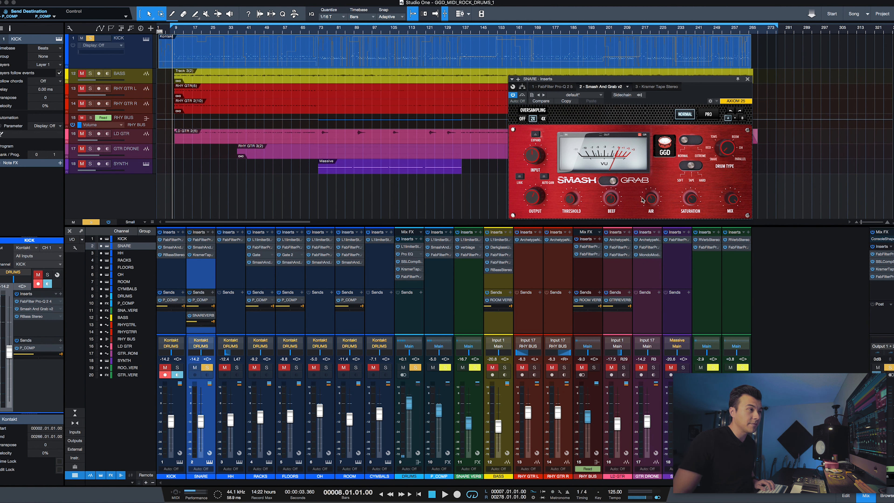
pyautogui.moveTo(651, 205)
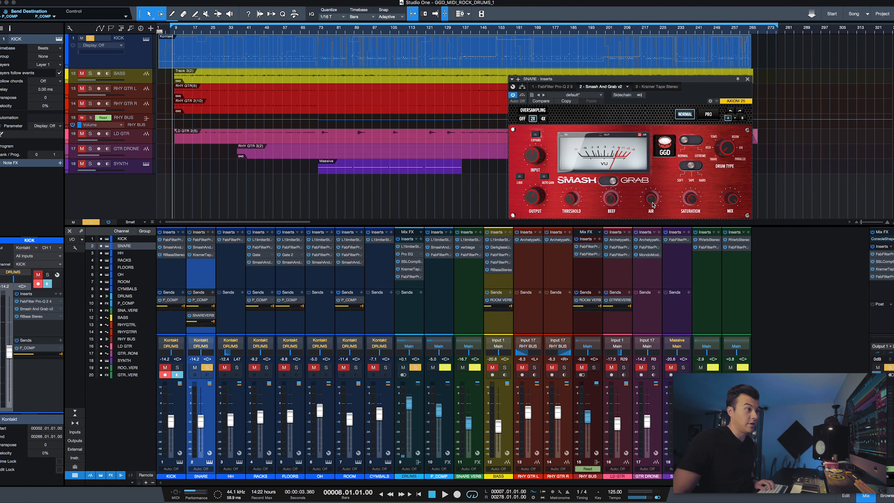
pyautogui.moveTo(569, 203)
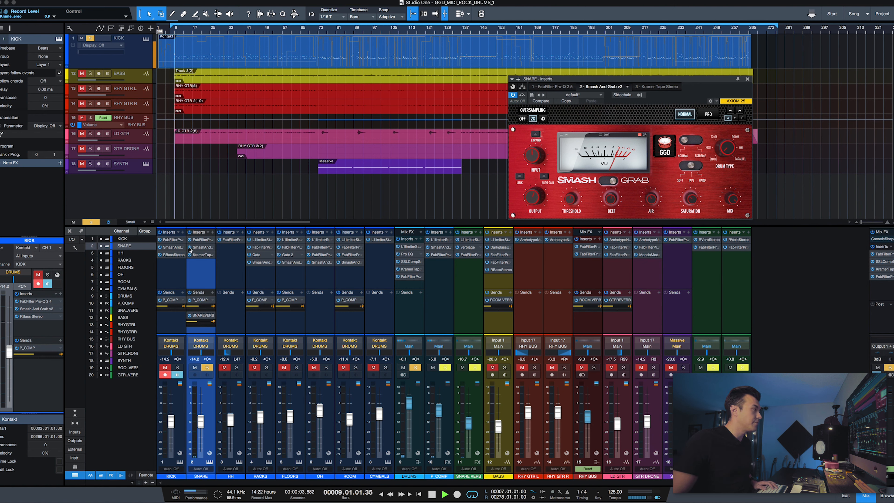
pyautogui.click(439, 493)
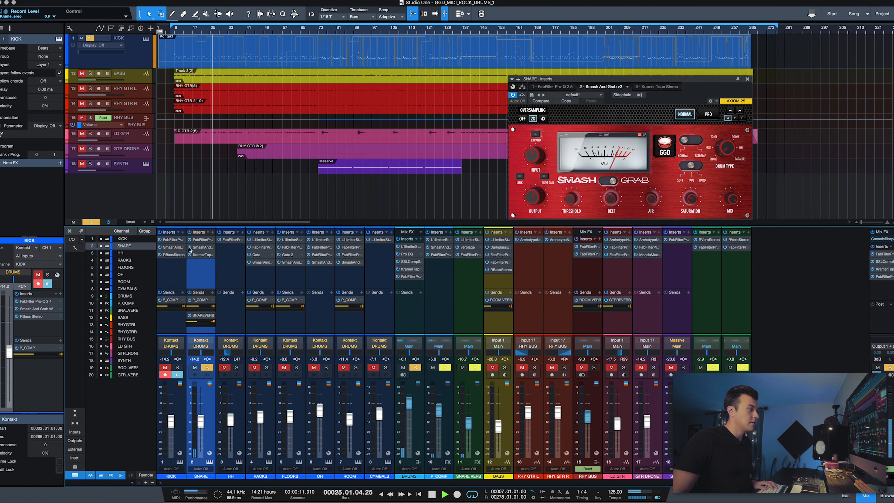
pyautogui.click(437, 493)
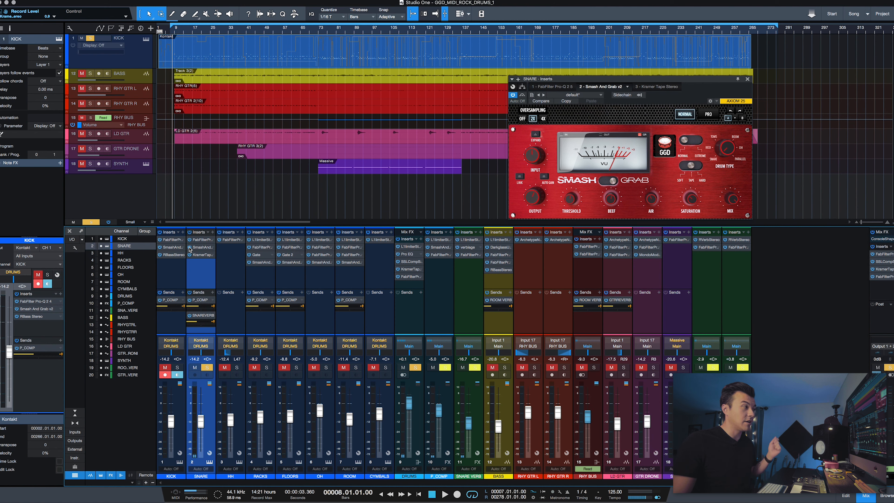
pyautogui.click(199, 257)
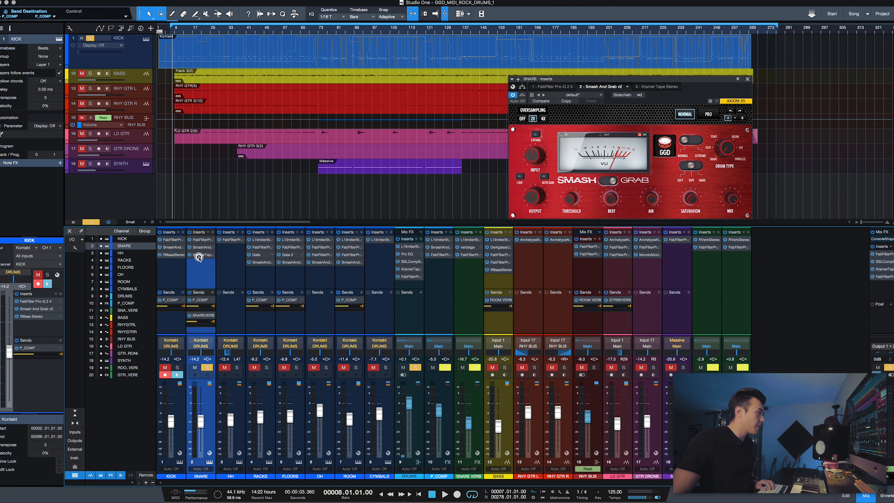
pyautogui.click(652, 86)
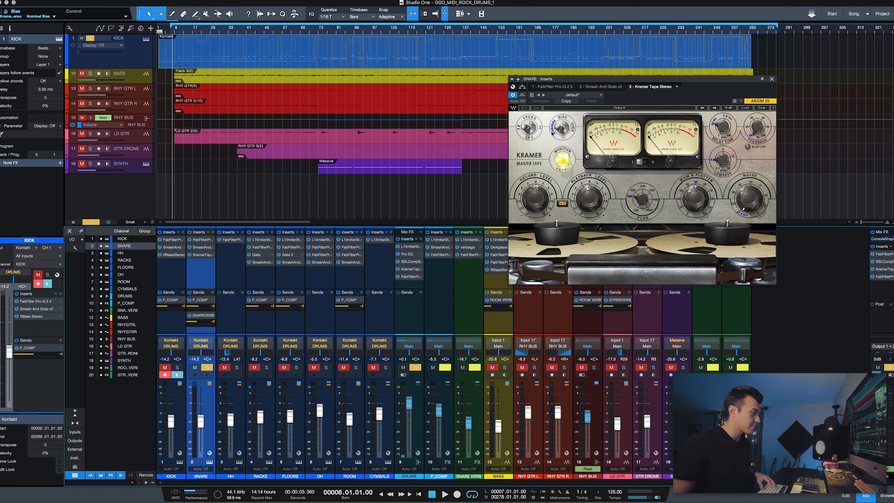
# - Show the SNARE VERB channel's Pro-Q 2 EQ briefly, then its L1 Limiter
pyautogui.click(208, 365)
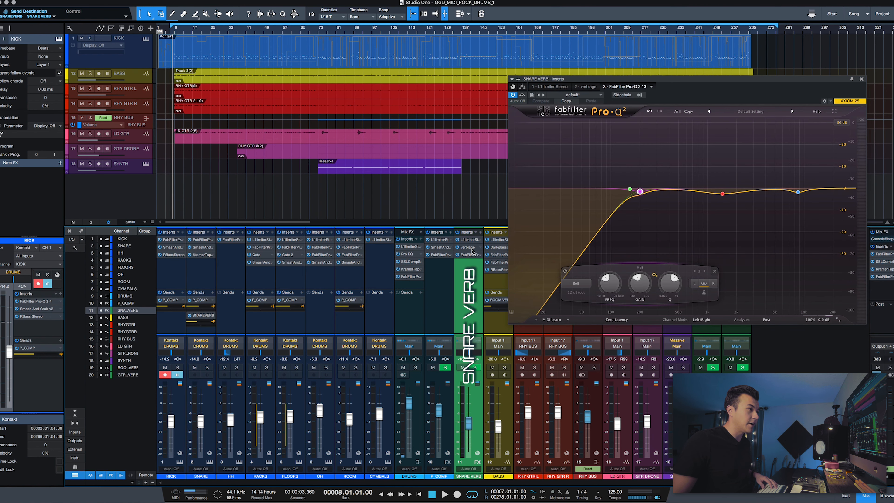
pyautogui.click(551, 86)
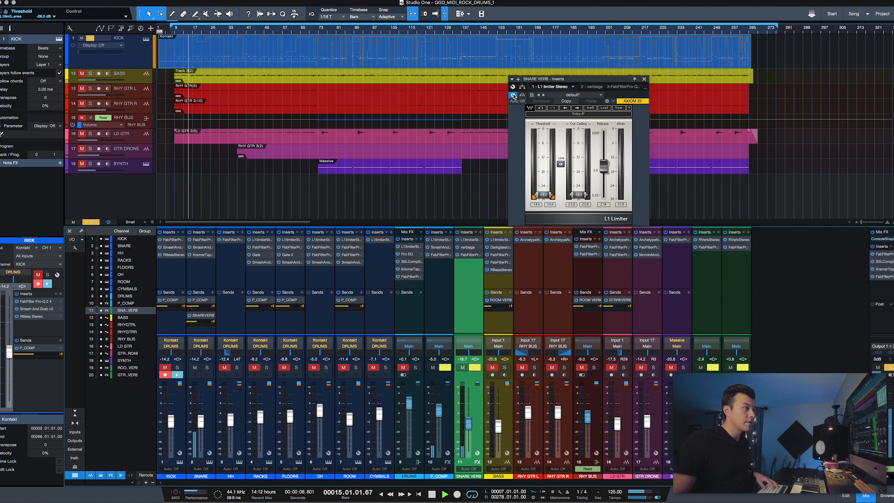
pyautogui.click(439, 493)
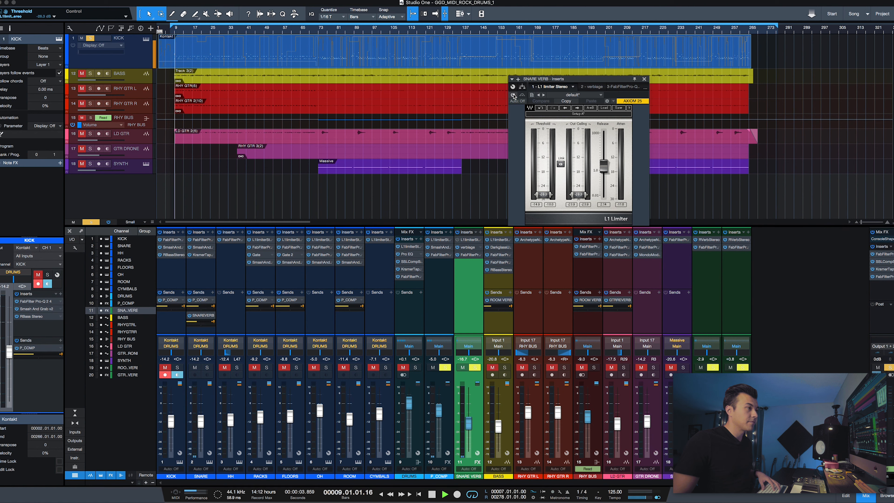
pyautogui.click(444, 494)
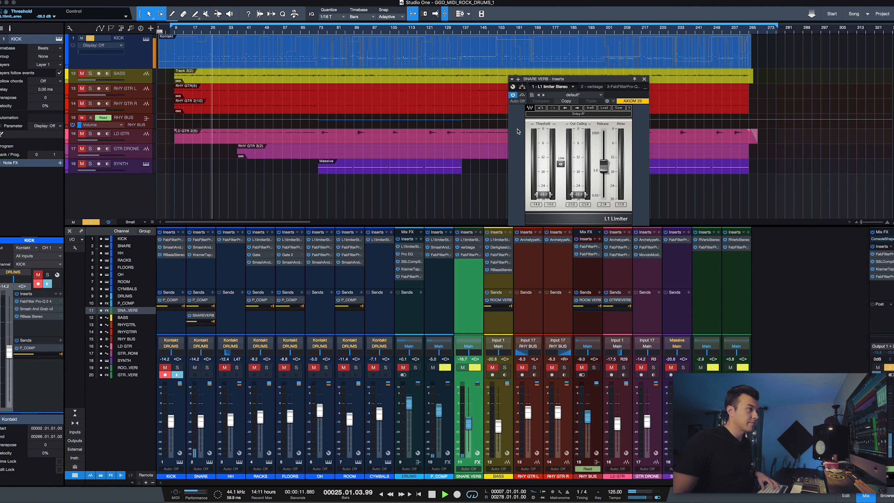
pyautogui.click(444, 493)
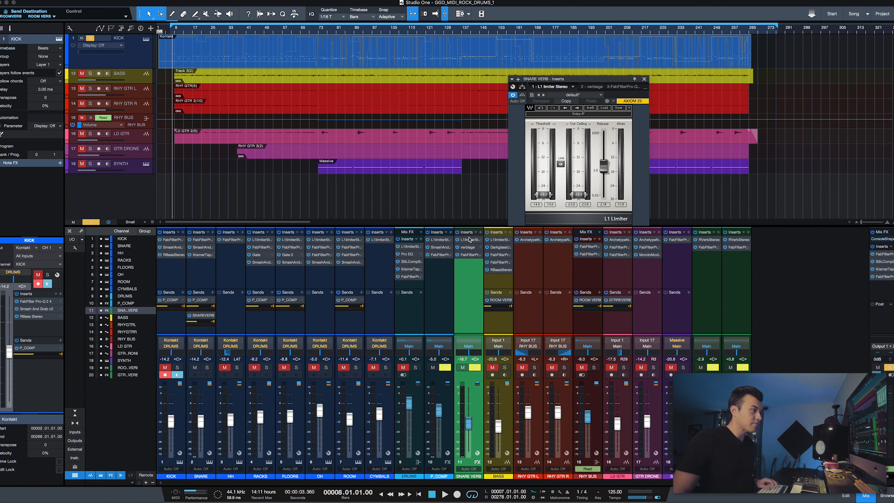
# - View the SNARE VERB Verbiage reverb, then its slot 3 FabFilter Pro-Q 2
pyautogui.click(589, 86)
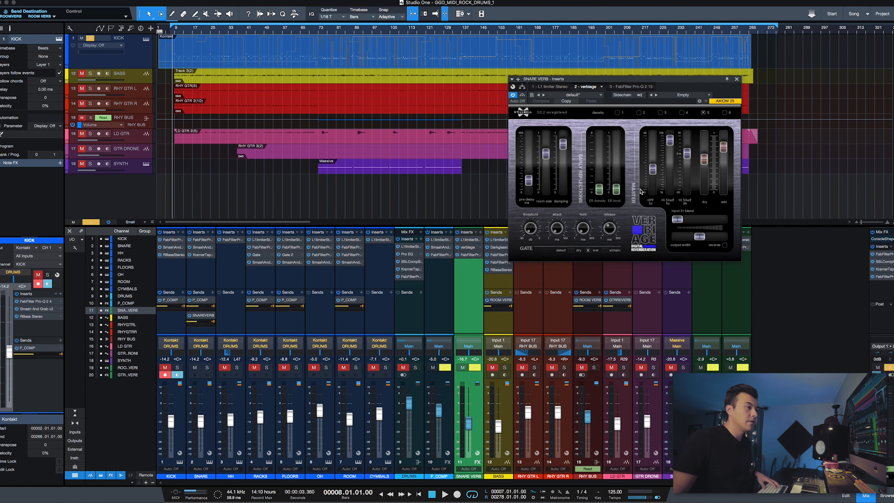
pyautogui.moveTo(608, 206)
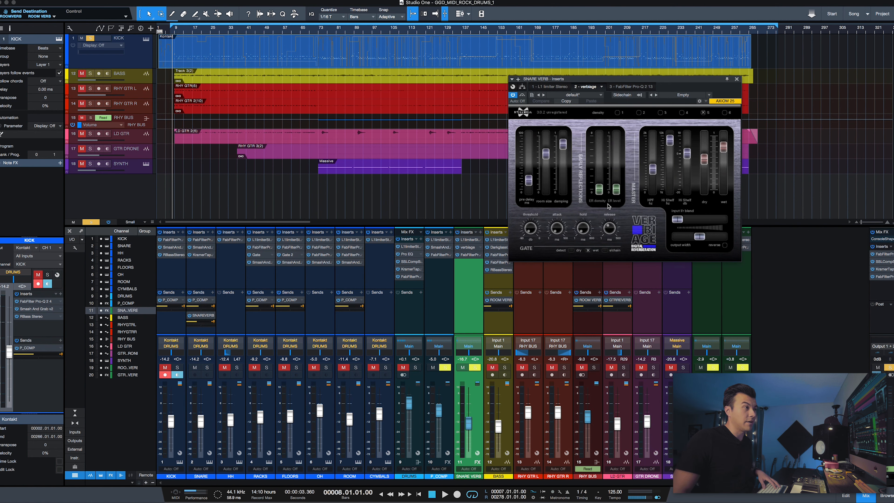
pyautogui.moveTo(606, 229)
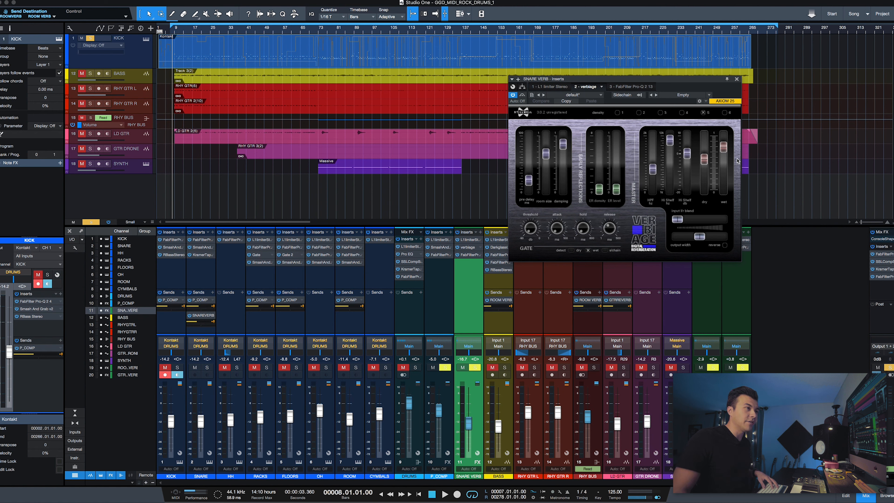
pyautogui.moveTo(747, 150)
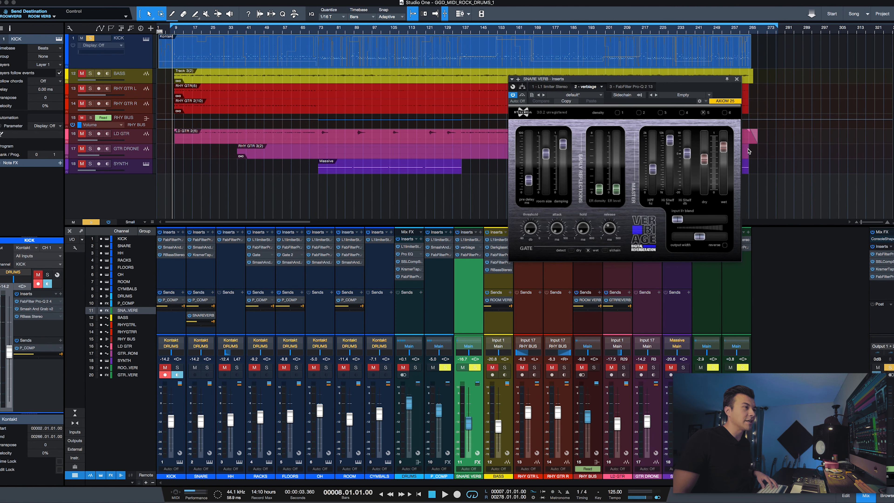
pyautogui.moveTo(624, 154)
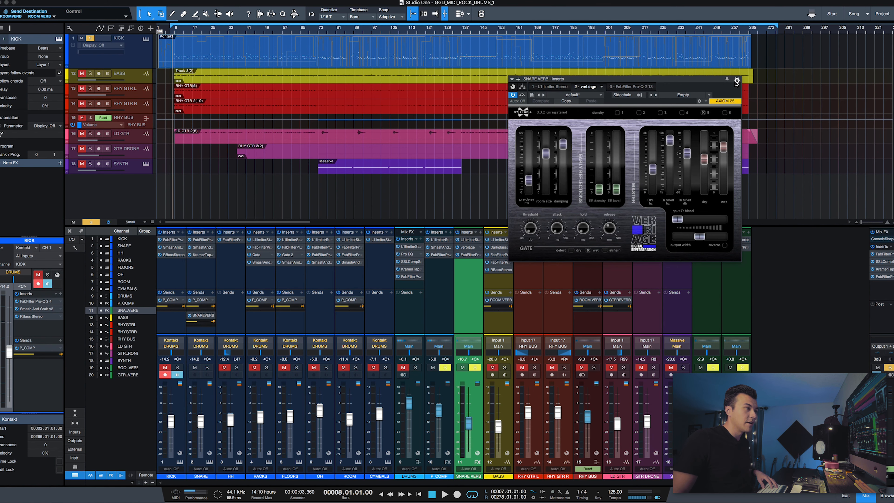
pyautogui.click(630, 86)
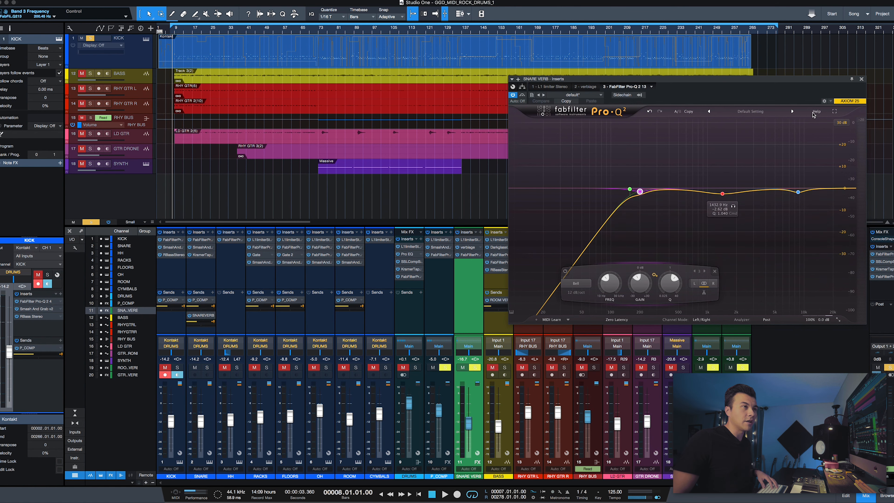
# - Solo the DRUMS, P_COMP and SNARE VERB channels and dismiss the hi-hat Pro-Q 2
pyautogui.click(860, 79)
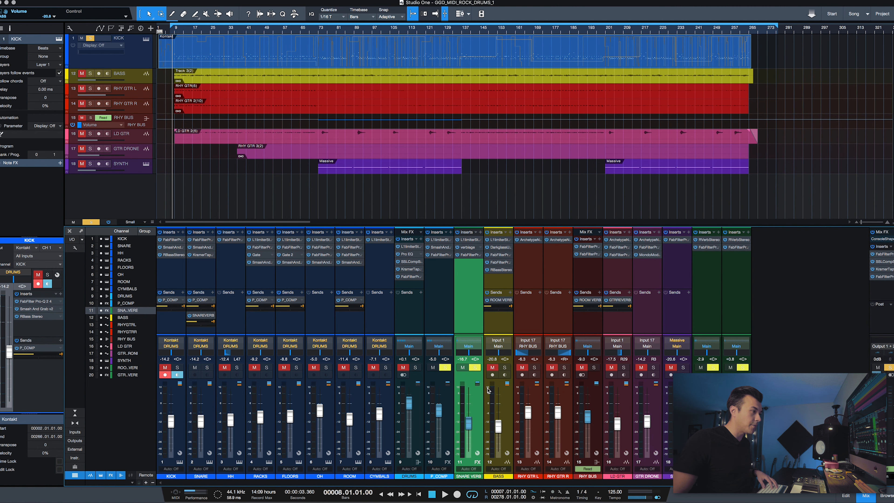
pyautogui.click(443, 367)
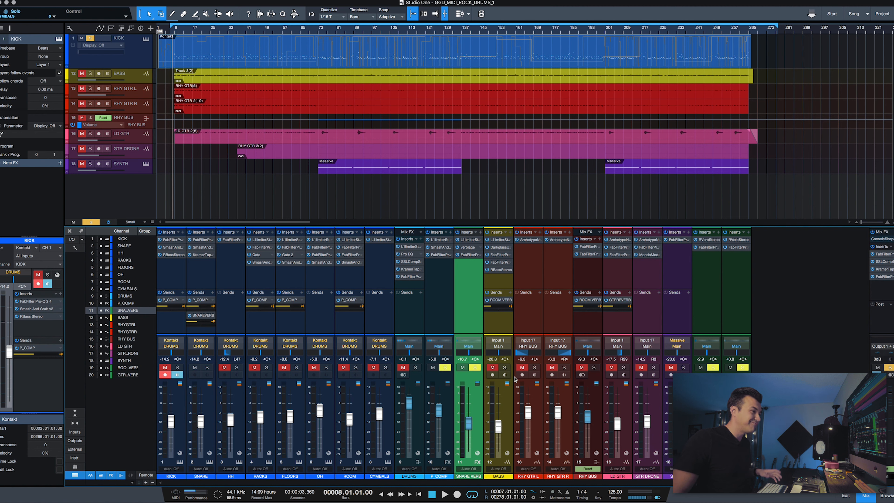
pyautogui.click(469, 368)
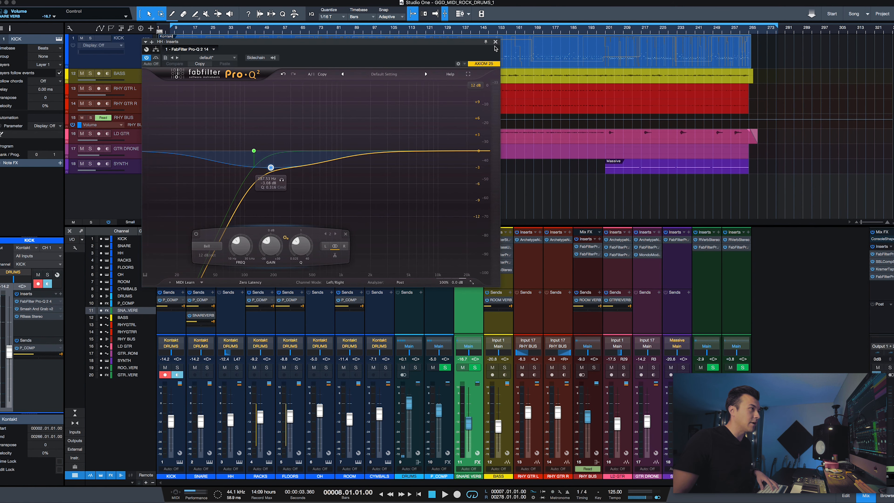
pyautogui.click(494, 42)
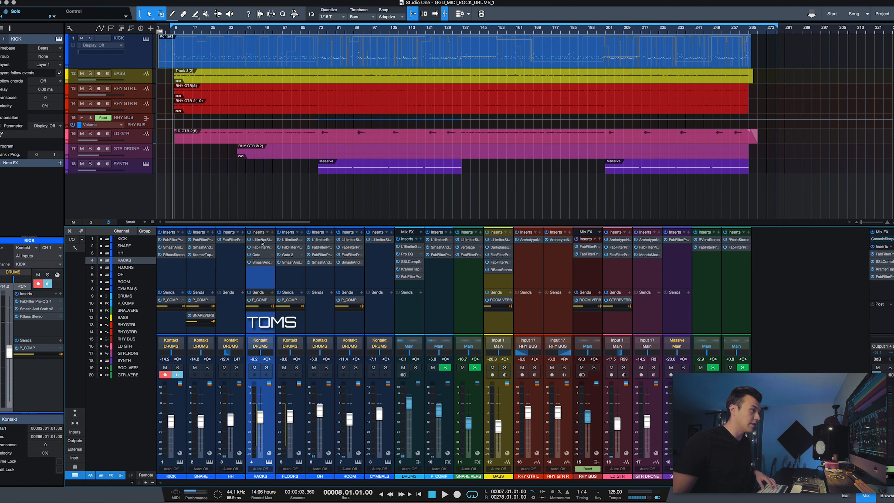
# - Check the RACKS tom channel's L1 Limiter and Gate, then show its Pro-Q 2 EQ
pyautogui.click(260, 240)
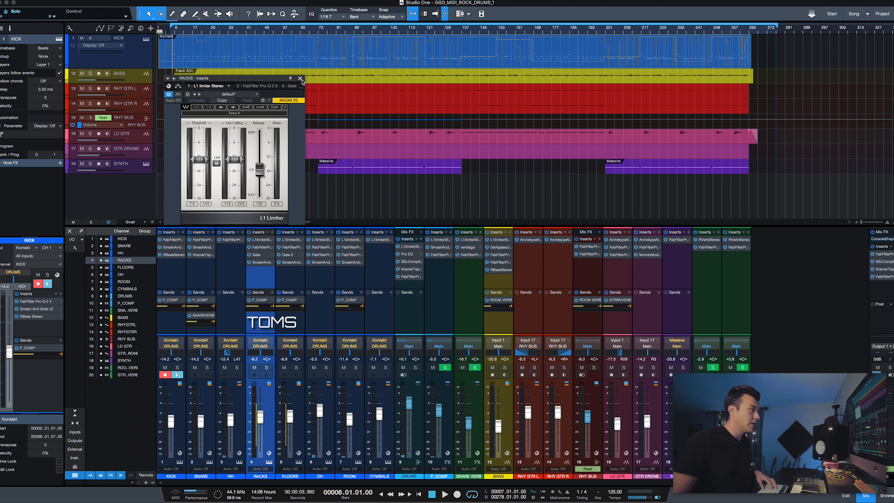
pyautogui.click(300, 79)
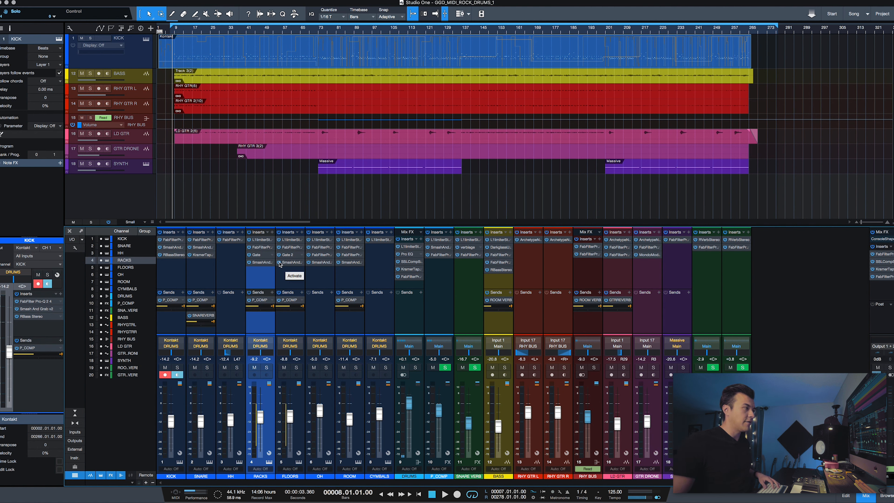
pyautogui.moveTo(271, 274)
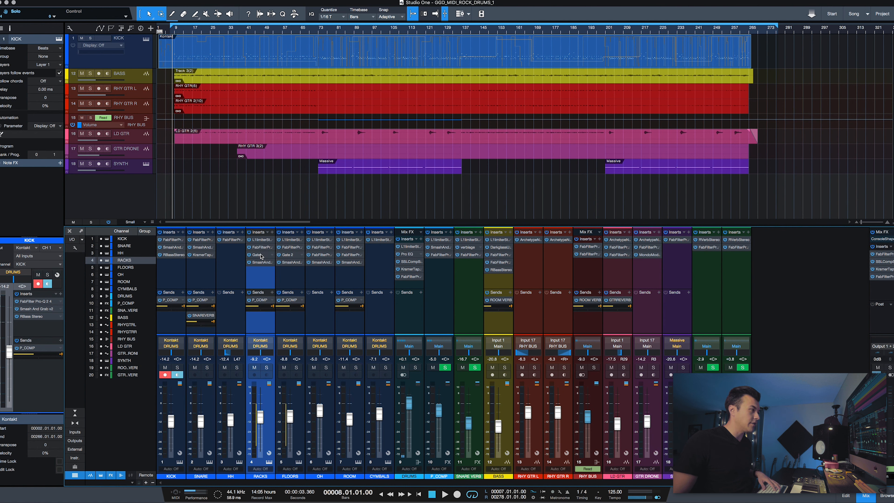
pyautogui.click(260, 247)
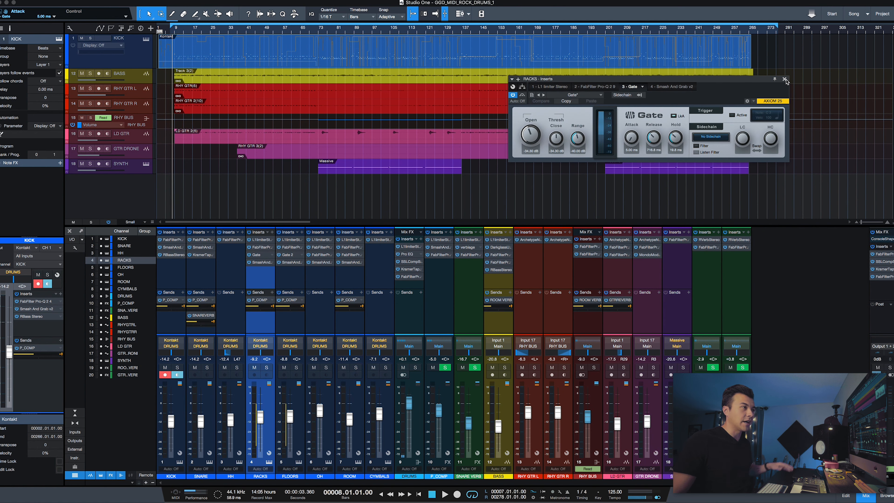
pyautogui.moveTo(786, 81)
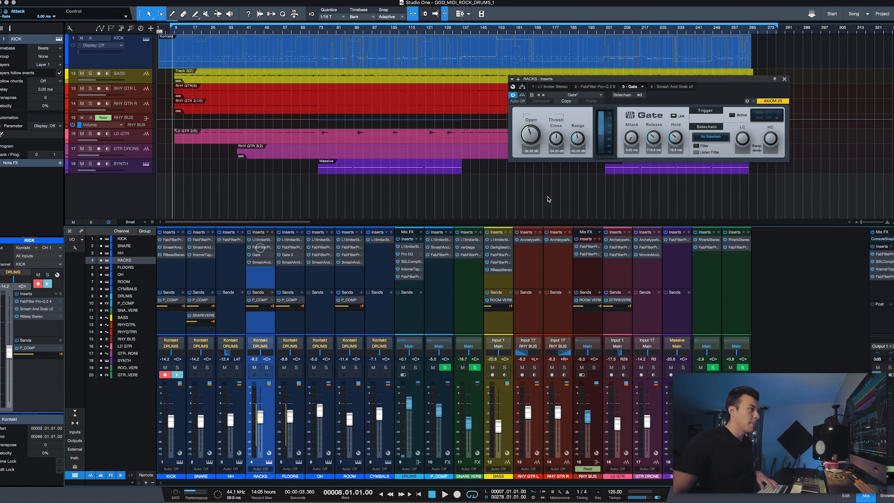
pyautogui.click(574, 86)
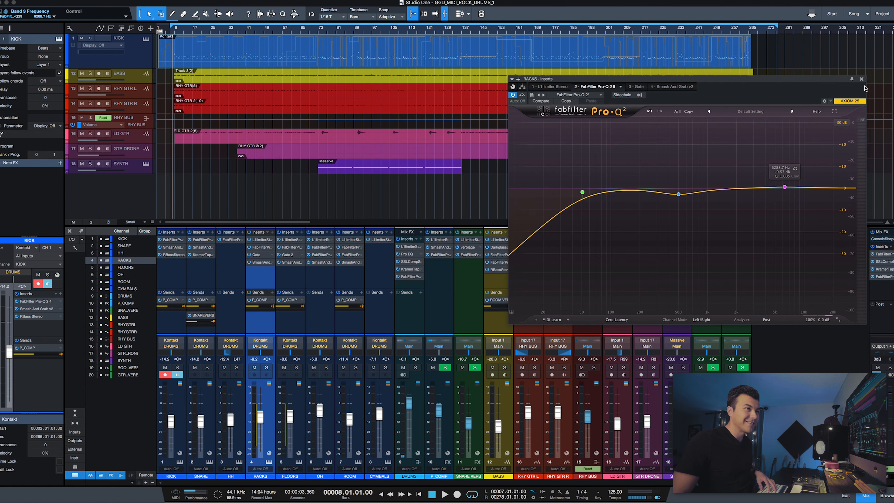
# - Review the RACKS Gate and Smash And Grab compressor, leaving the mixer clear of plugins
pyautogui.click(860, 79)
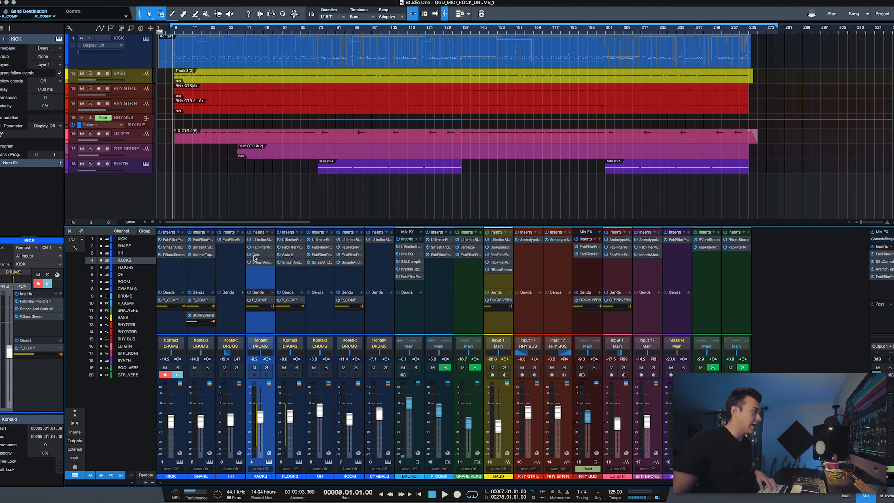
pyautogui.click(259, 255)
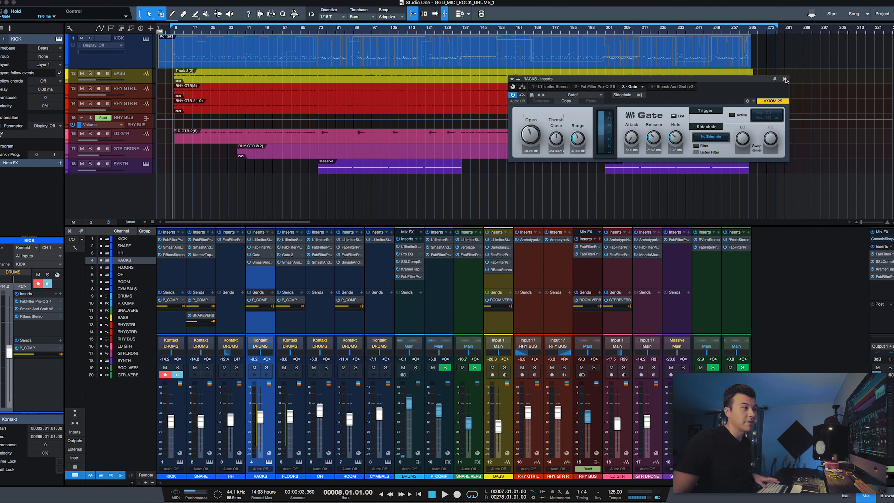
pyautogui.moveTo(785, 80)
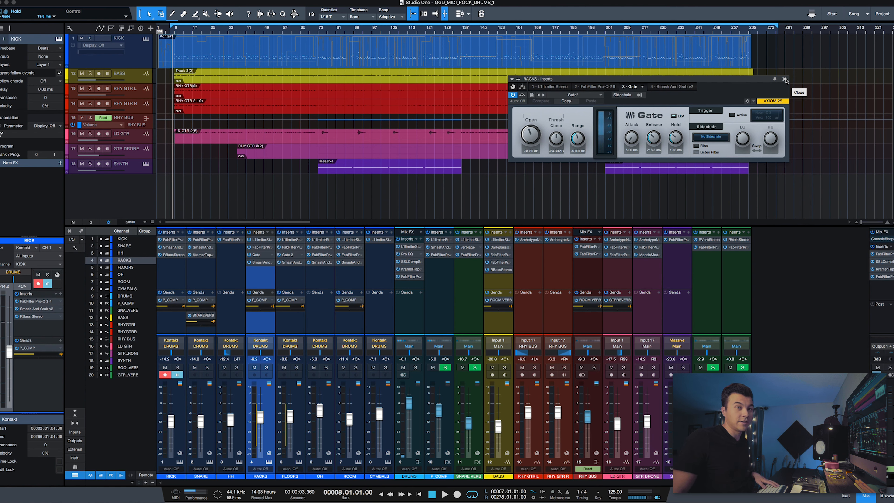
pyautogui.click(785, 78)
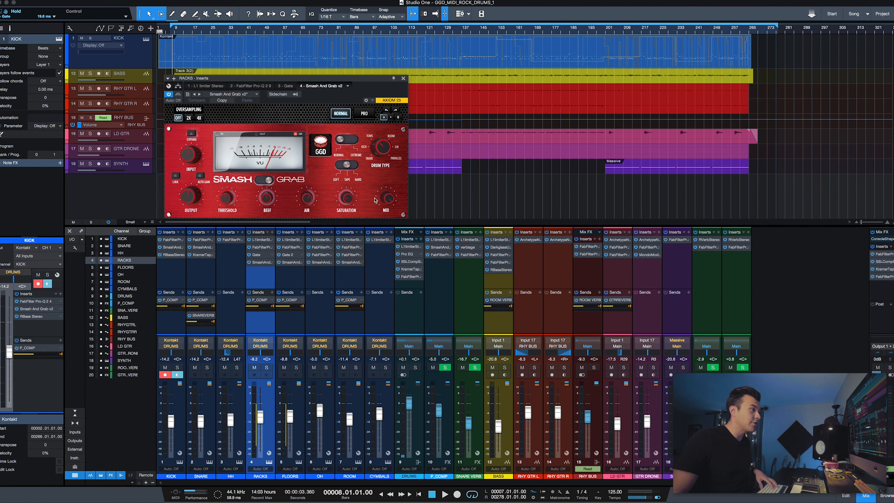
pyautogui.moveTo(391, 201)
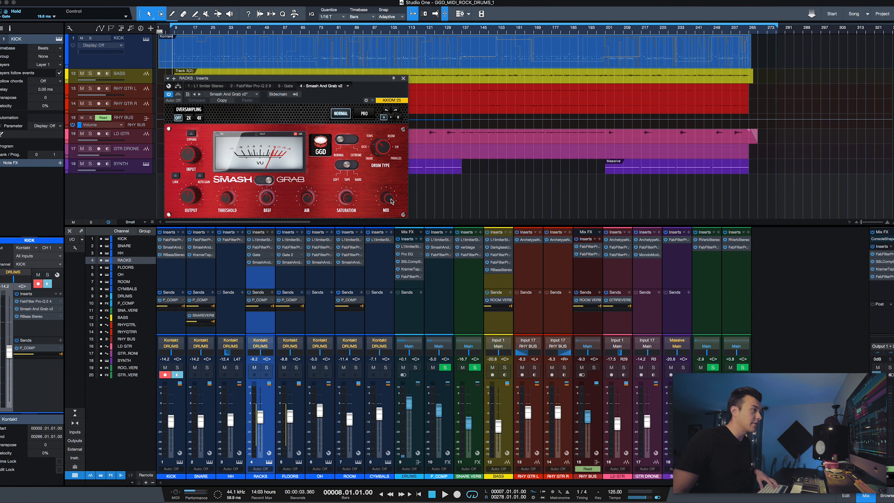
pyautogui.click(404, 78)
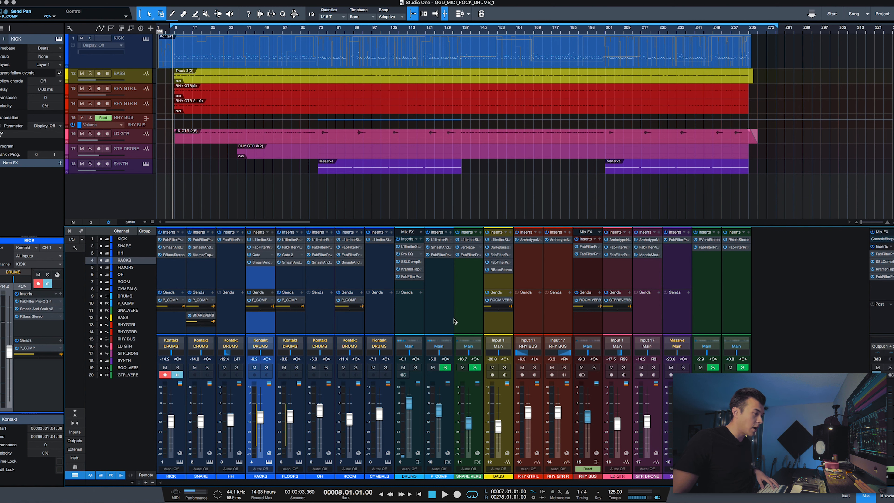
pyautogui.moveTo(304, 295)
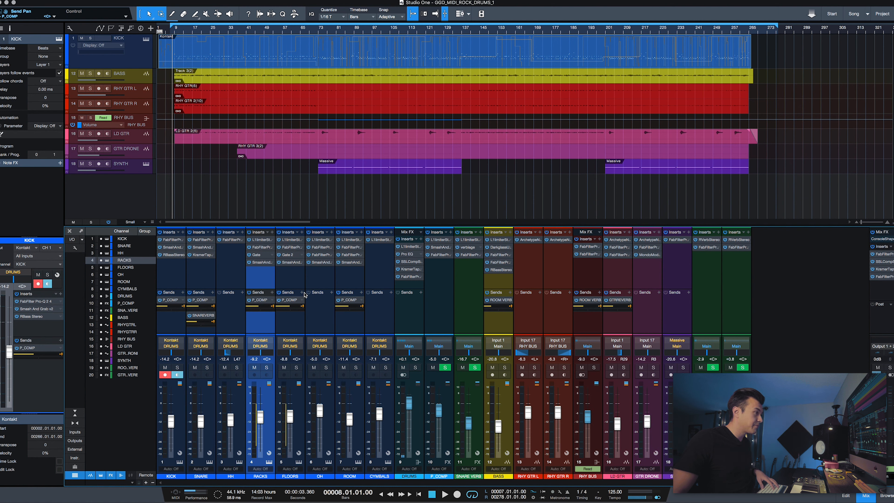
pyautogui.click(260, 239)
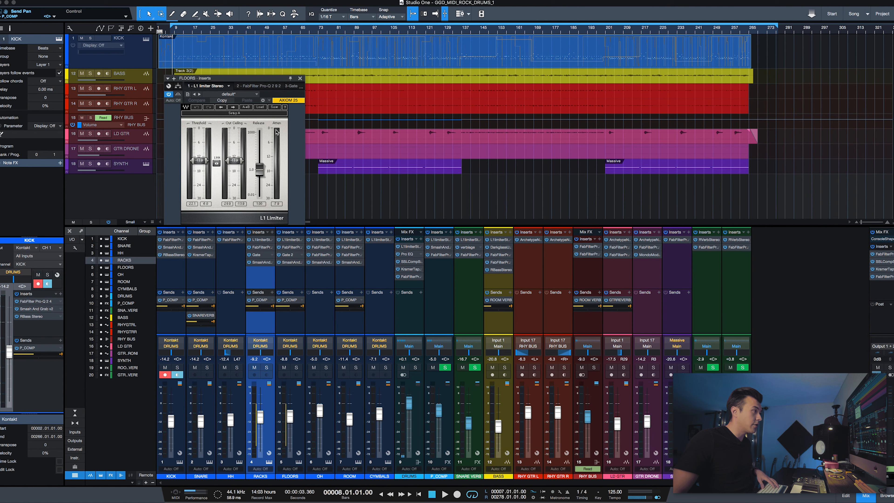
pyautogui.click(300, 79)
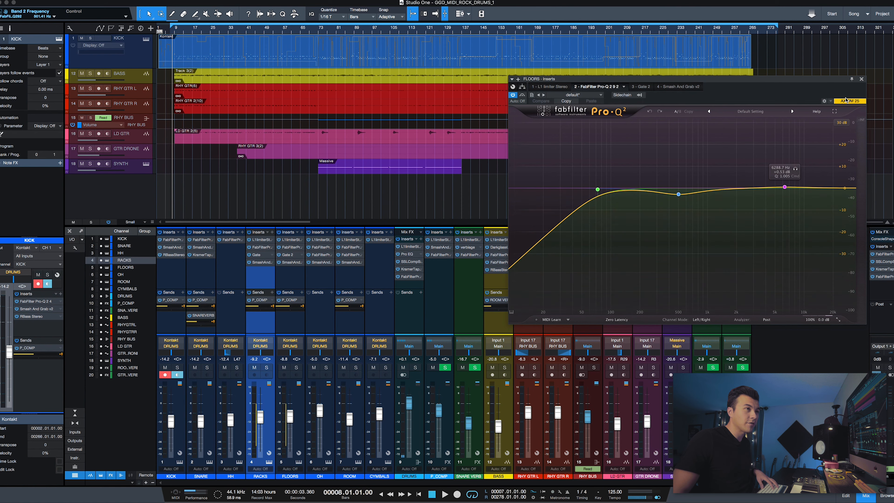
pyautogui.click(861, 78)
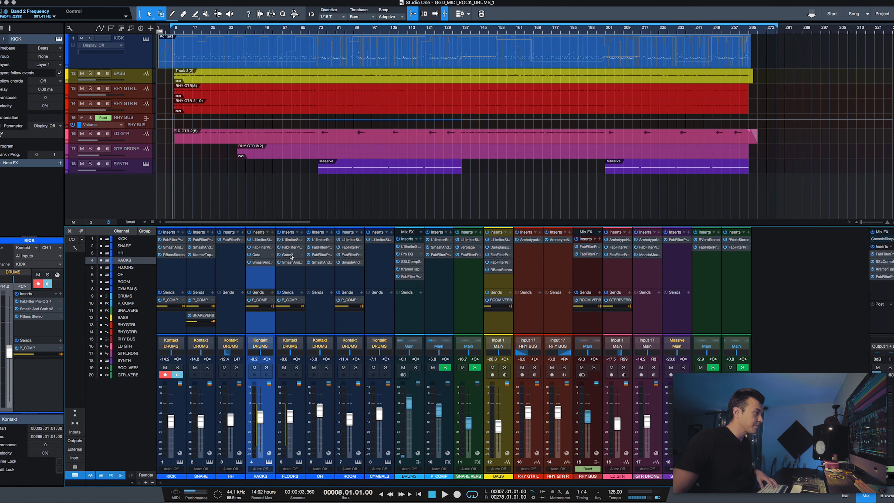